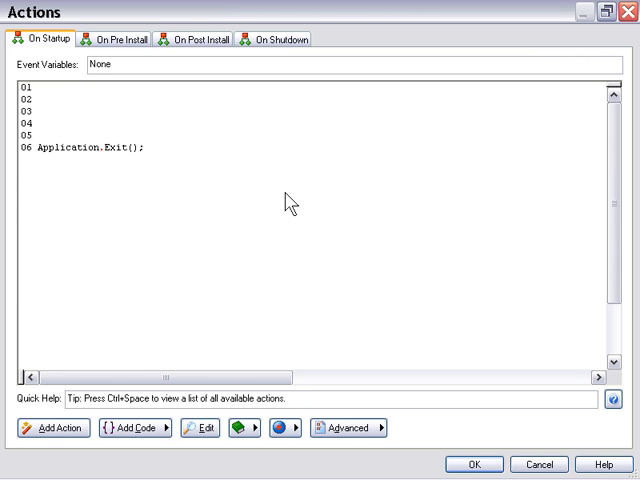
# - Write firstName = "Susan"; and lastName = "Brown"; as the script's first two lines
pyautogui.write('firstName')
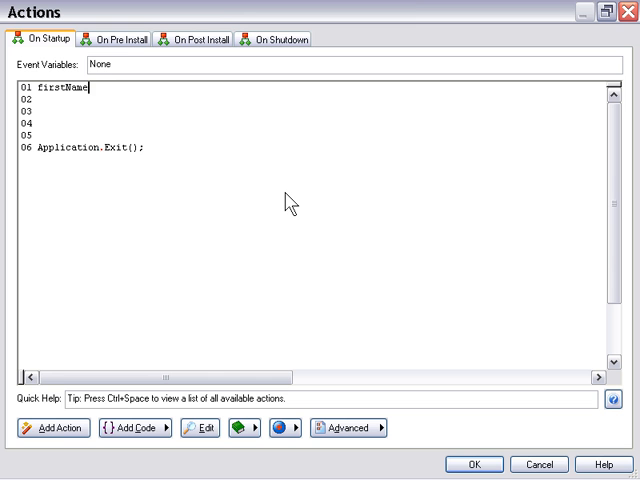
pyautogui.write('= "')
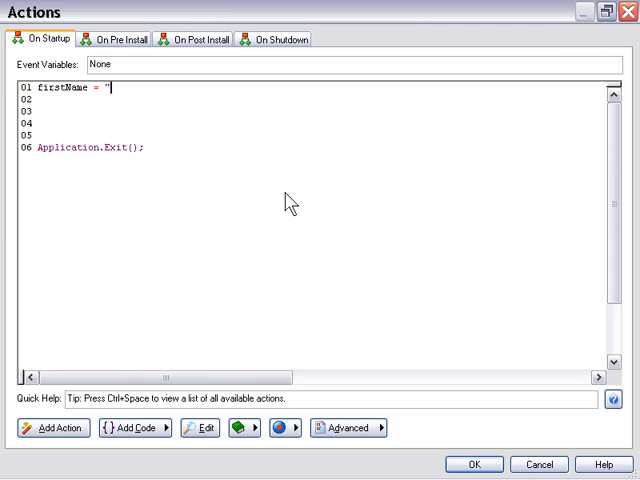
pyautogui.write('Susan";')
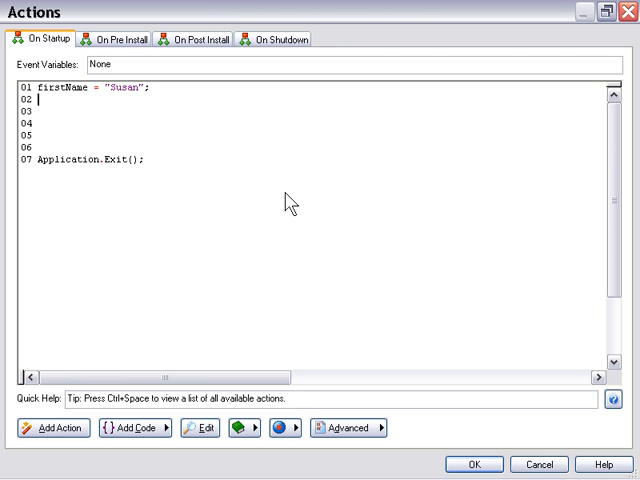
pyautogui.write('lastName')
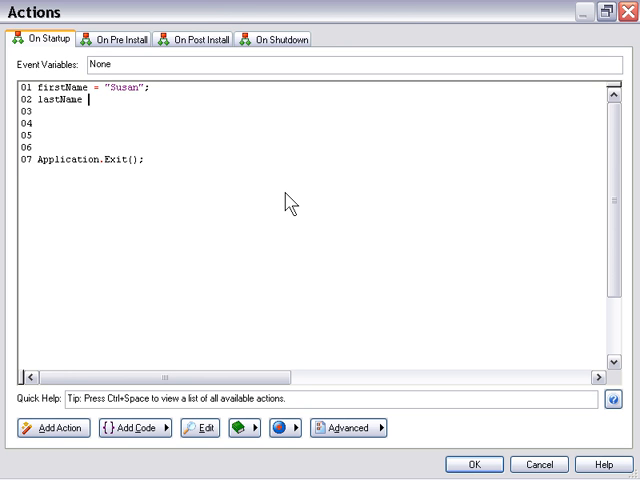
pyautogui.write('= "')
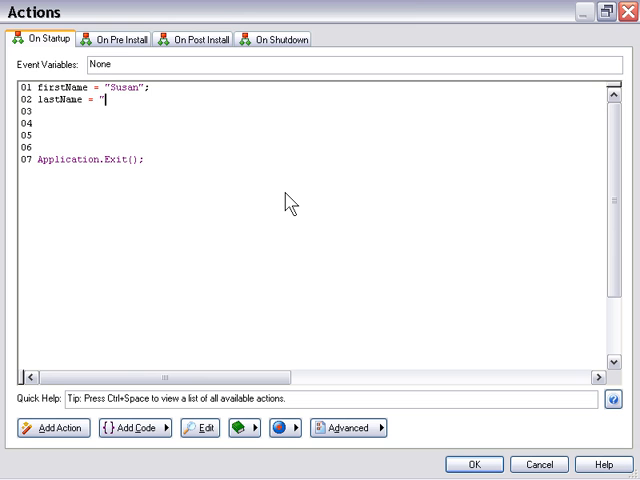
pyautogui.write('Brown')
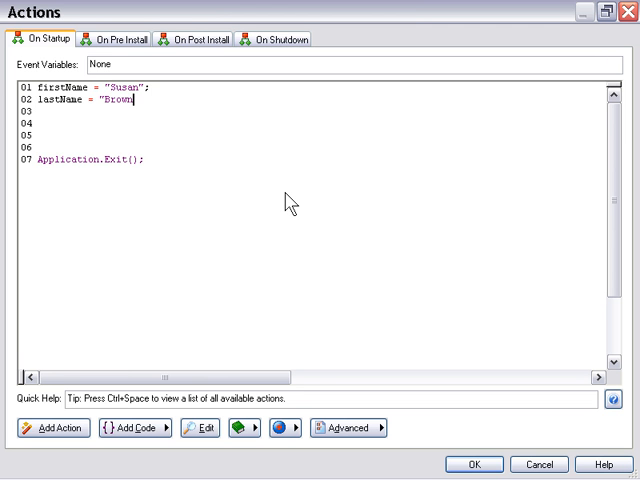
pyautogui.write('";')
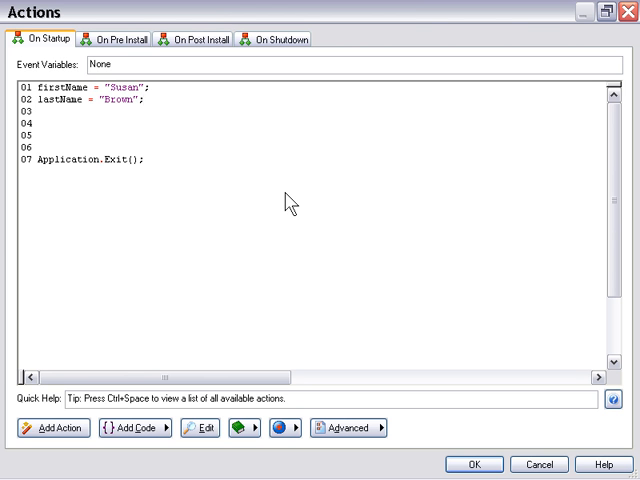
# - Insert a -- concatenation comment on a new line above the variable definitions
pyautogui.press('Enter')
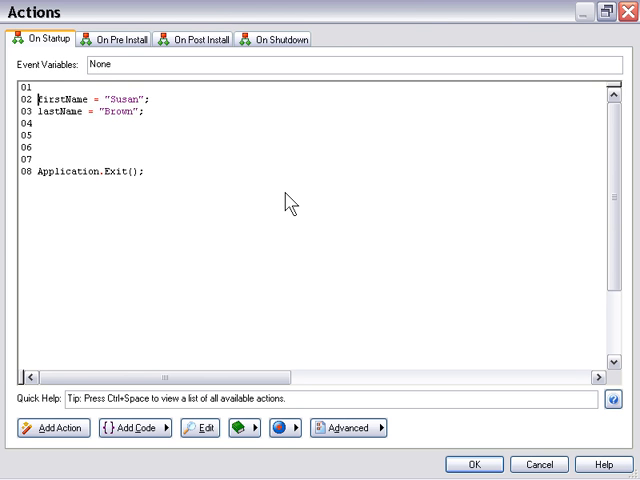
pyautogui.write('-- cox')
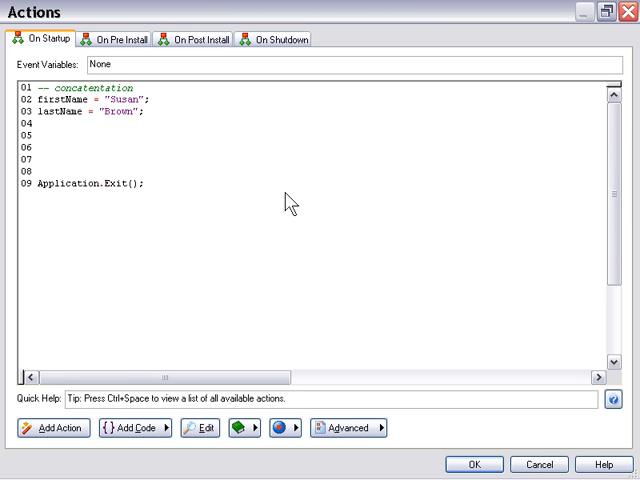
# - Write Dialog.Message("Name is:", firstName.." "..lastName); below the variables
pyautogui.write('Dialog.Message')
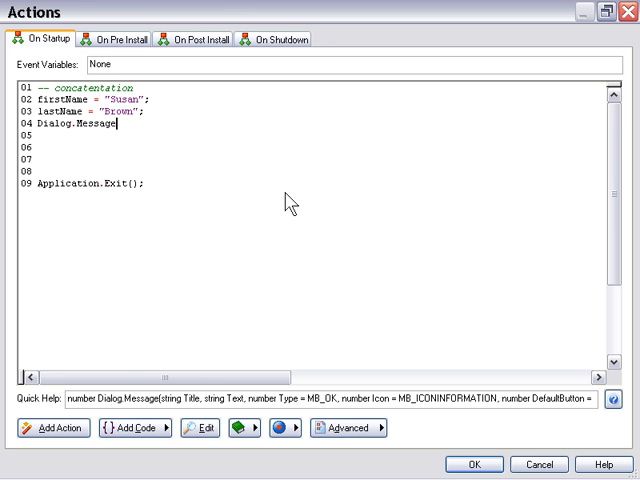
pyautogui.write('();')
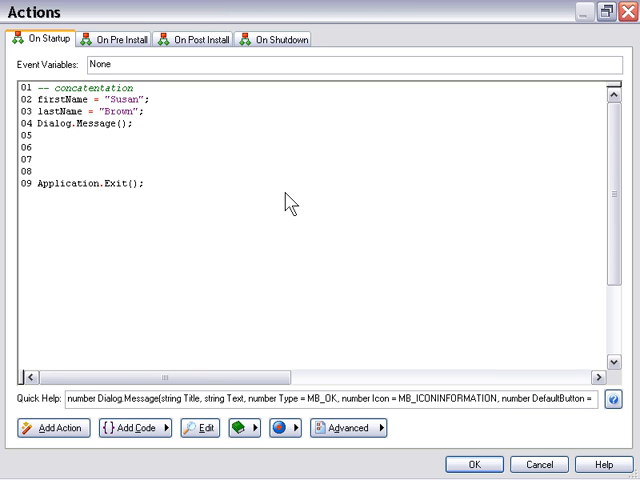
pyautogui.write('"name is:"')
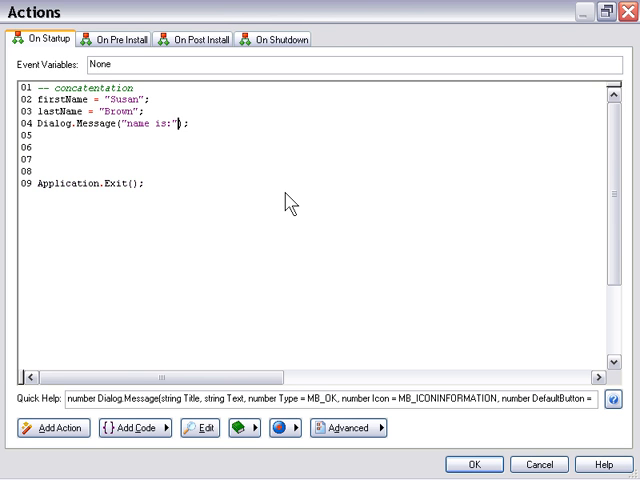
pyautogui.write(',')
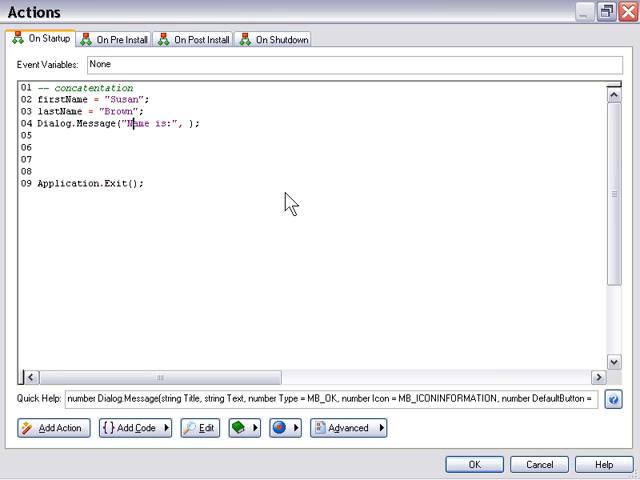
pyautogui.write('firstNam')
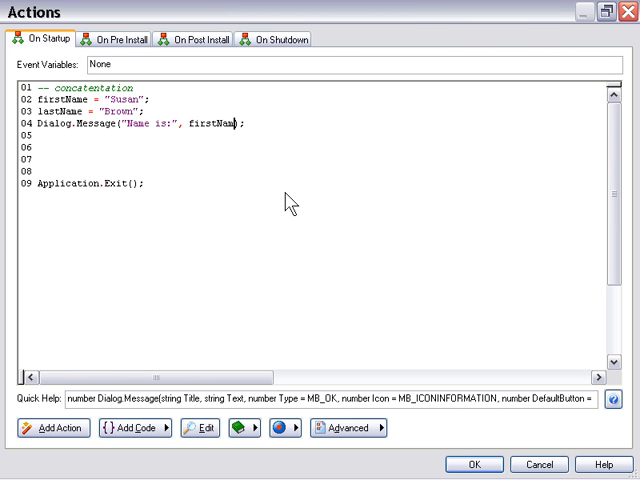
pyautogui.write('.." "..')
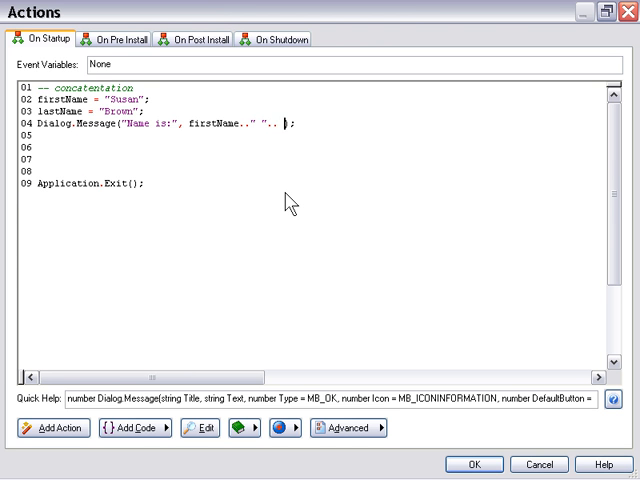
pyautogui.write('Last')
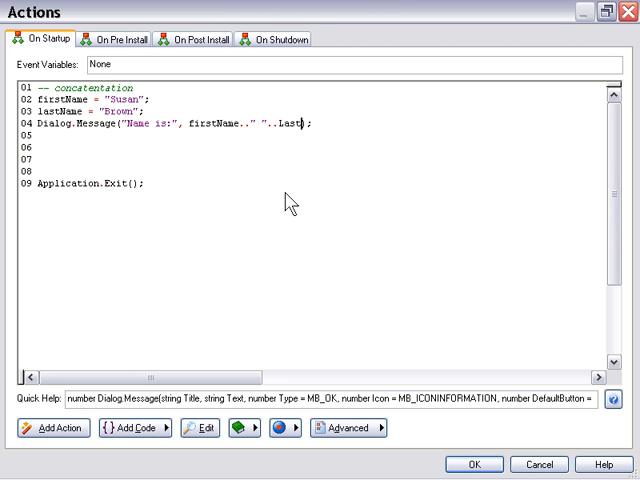
pyautogui.write('Name')
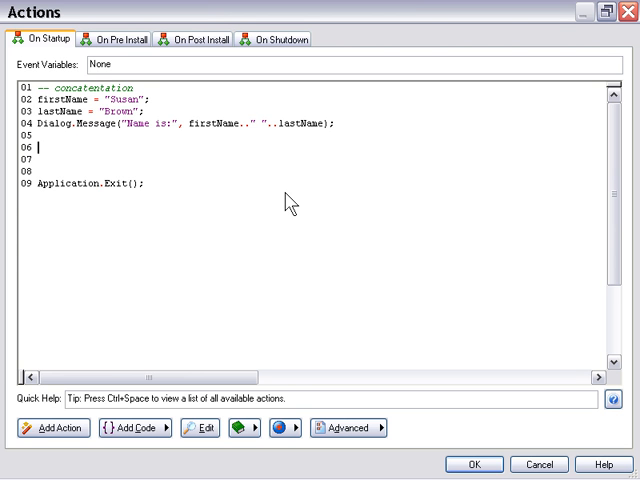
pyautogui.moveTo(310, 180)
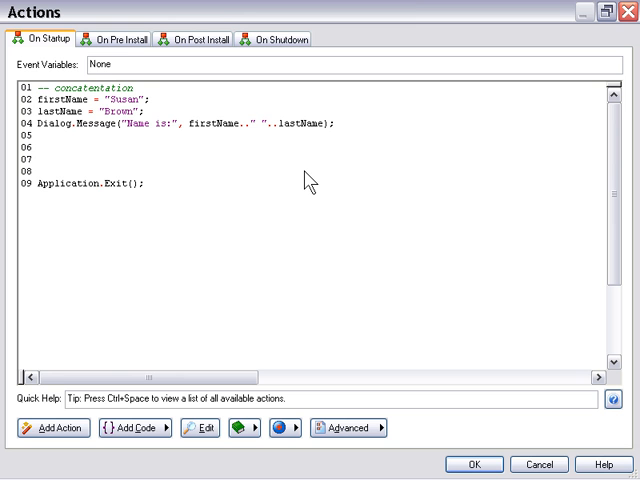
# - Write if firstName == "Susan" then with a -- compare strings comment above it
pyautogui.write('if')
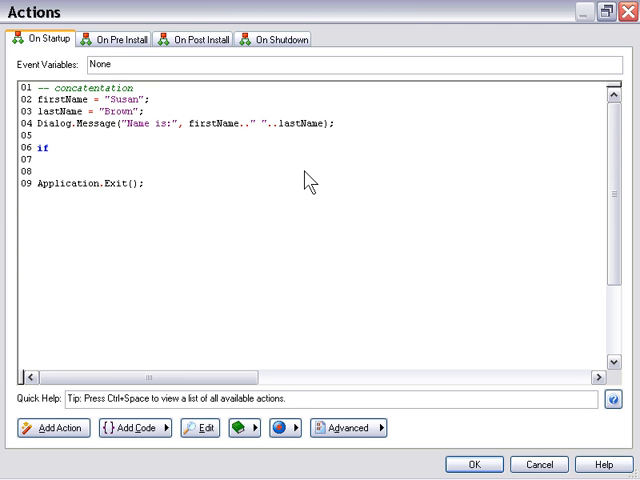
pyautogui.write('first')
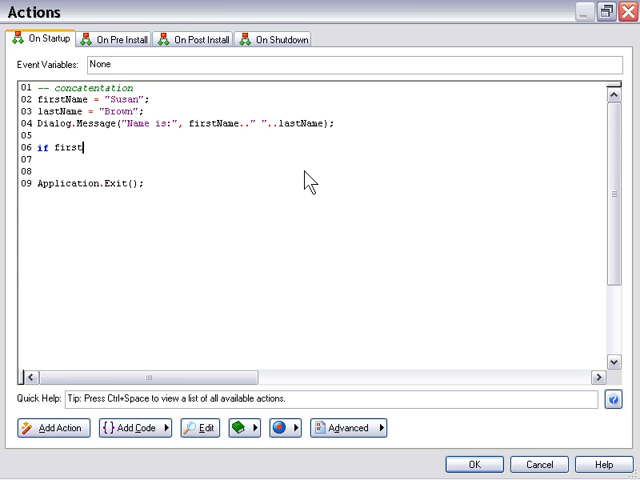
pyautogui.write('Name ==')
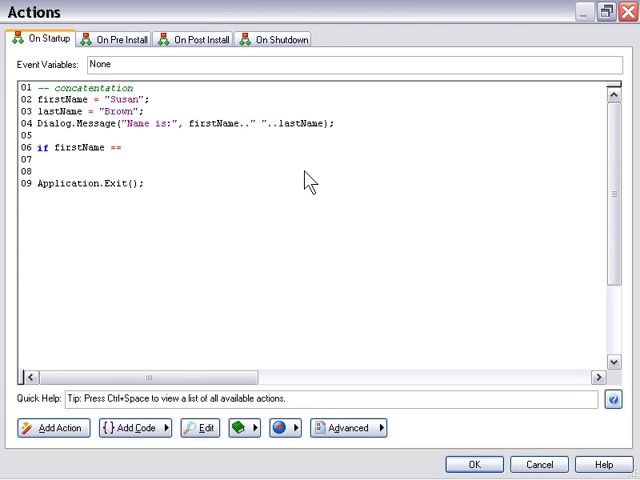
pyautogui.write('"Sus')
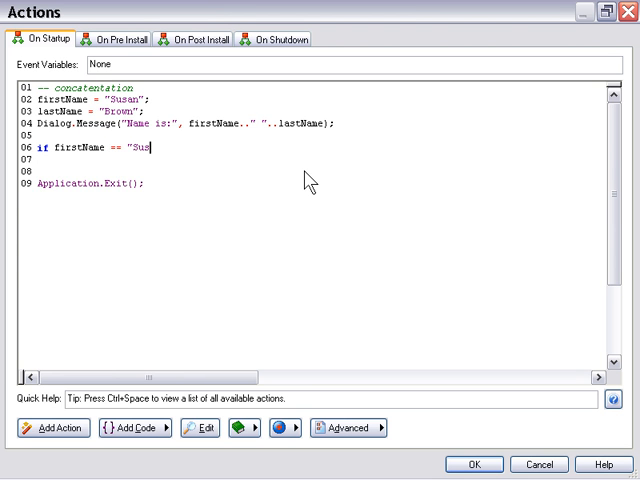
pyautogui.write('an" then')
pyautogui.click(308, 170)
pyautogui.write('dia')
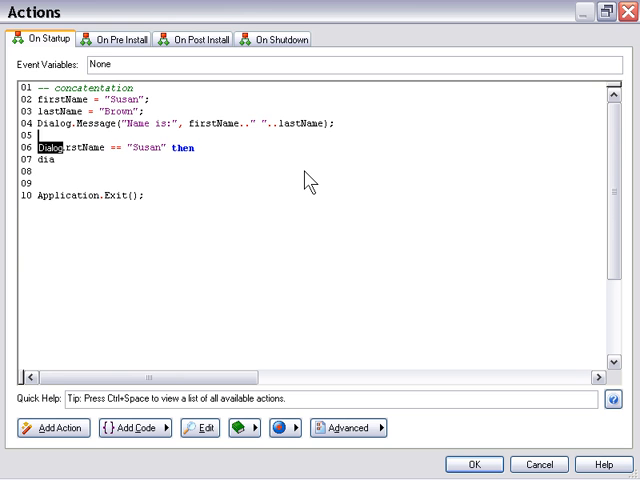
pyautogui.press('Enter')
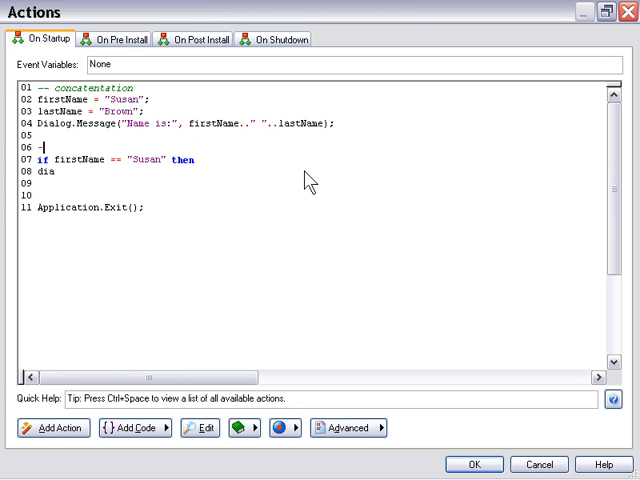
pyautogui.write('-- compare strings')
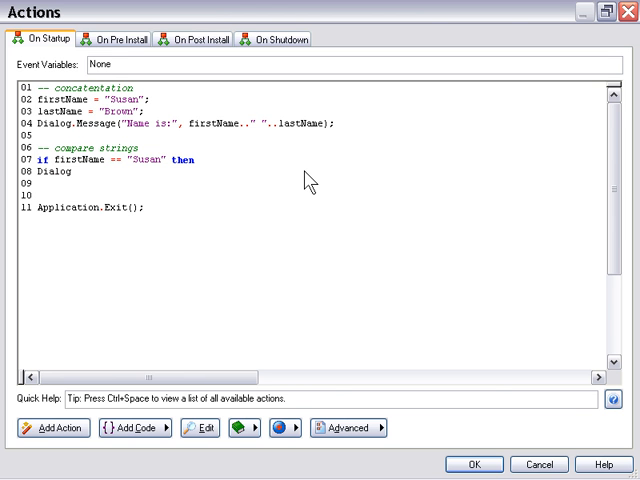
# - Show "Names Match" under Result:, else "Names Don't Match", and close the block with end
pyautogui.write('.Message();')
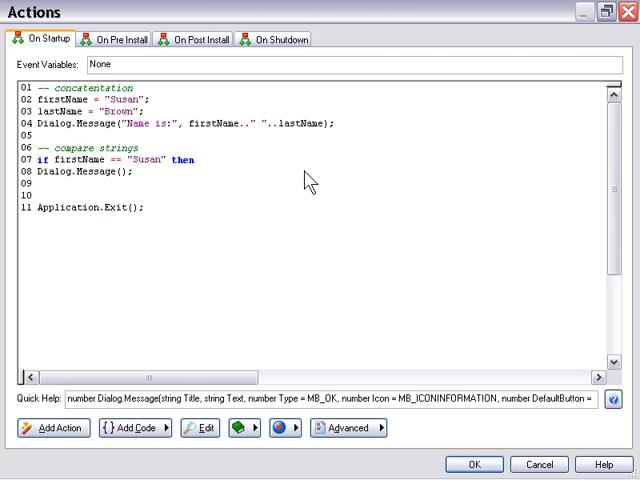
pyautogui.write('"Result"')
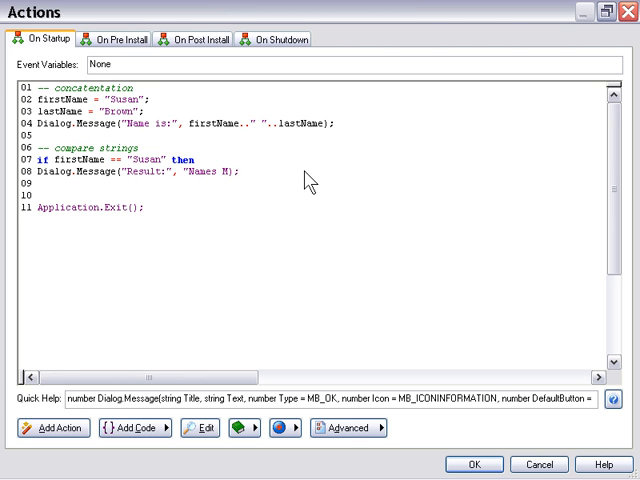
pyautogui.write('atch"')
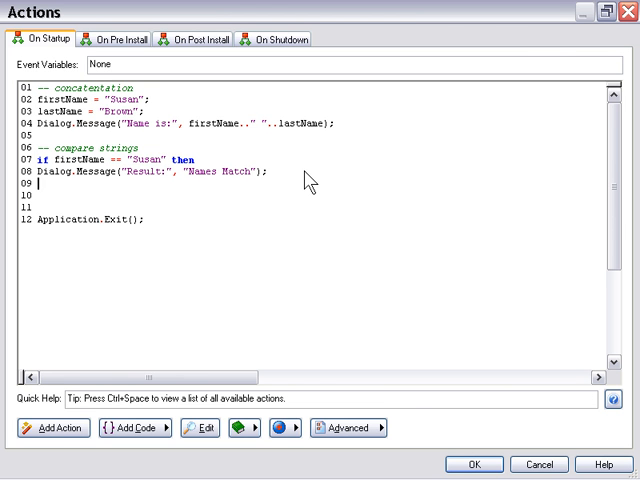
pyautogui.write('else')
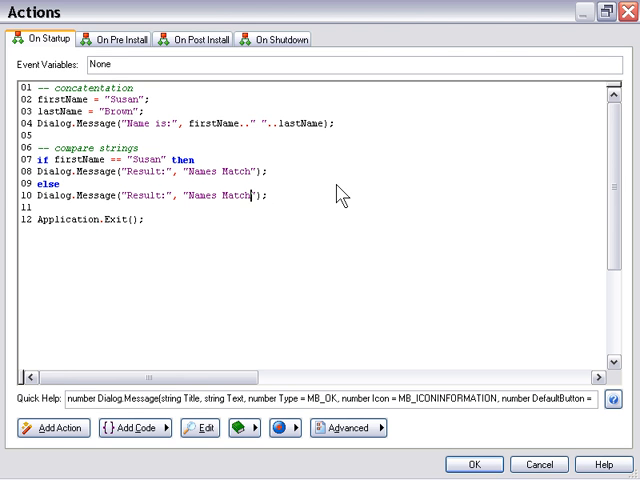
pyautogui.write("Don't")
pyautogui.write('end')
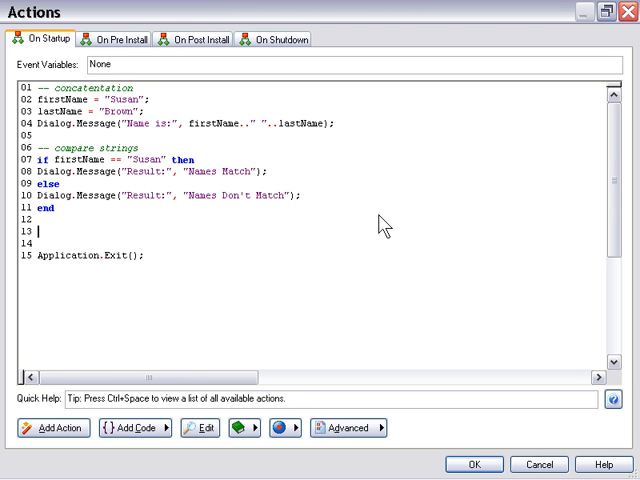
# - Add a -- count characters comment and result = String.Length(firstName);
pyautogui.write('-- count')
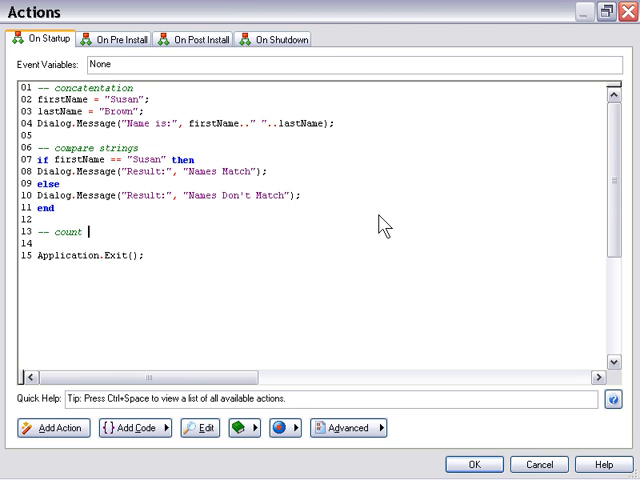
pyautogui.write('char')
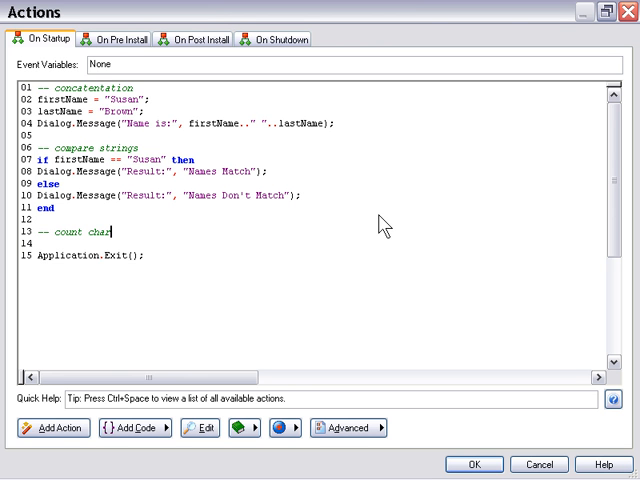
pyautogui.write('acters')
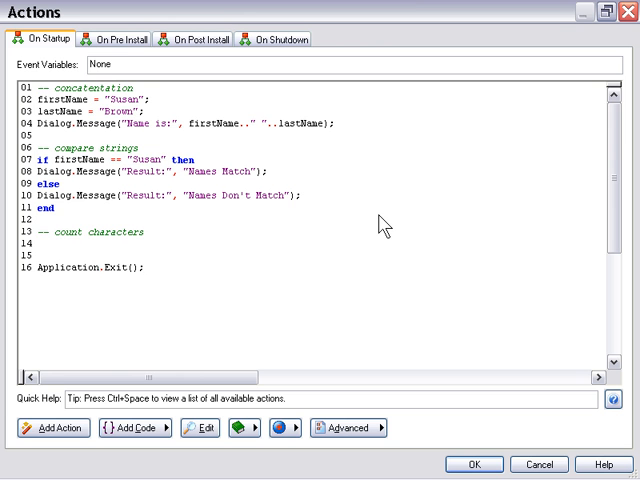
pyautogui.write('firstn')
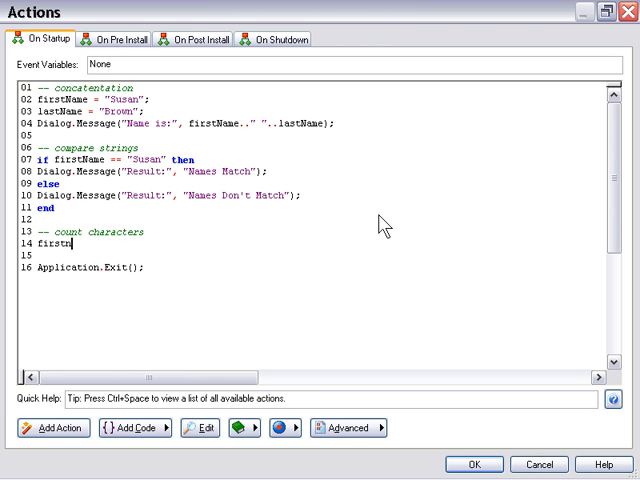
pyautogui.write('ame')
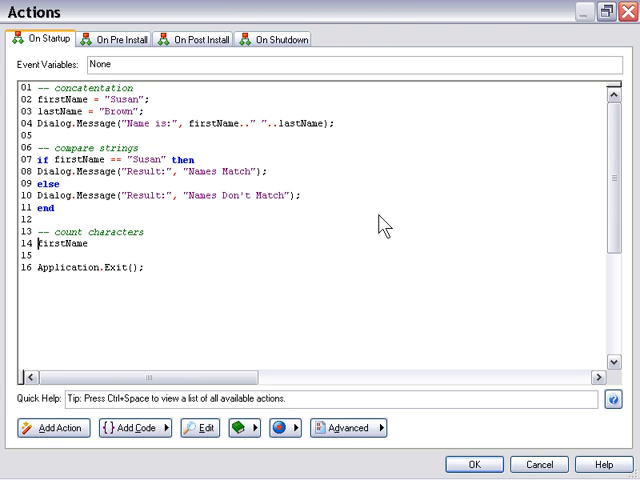
pyautogui.write('result')
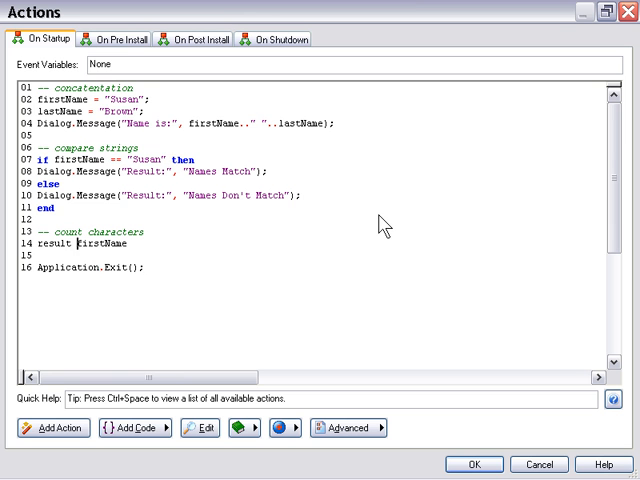
pyautogui.write('= String')
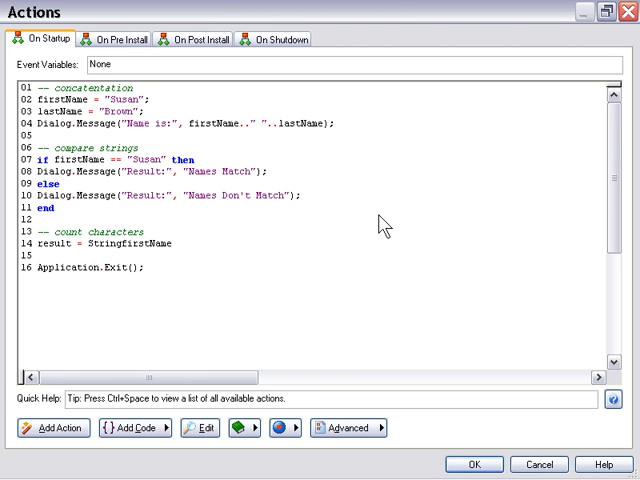
pyautogui.write('.Length(')
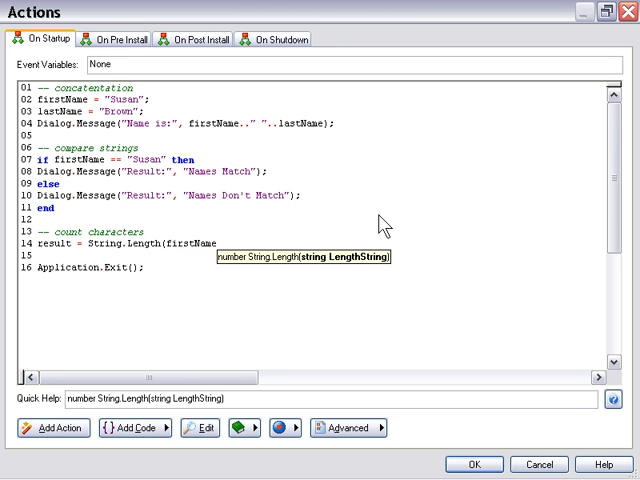
pyautogui.write(');')
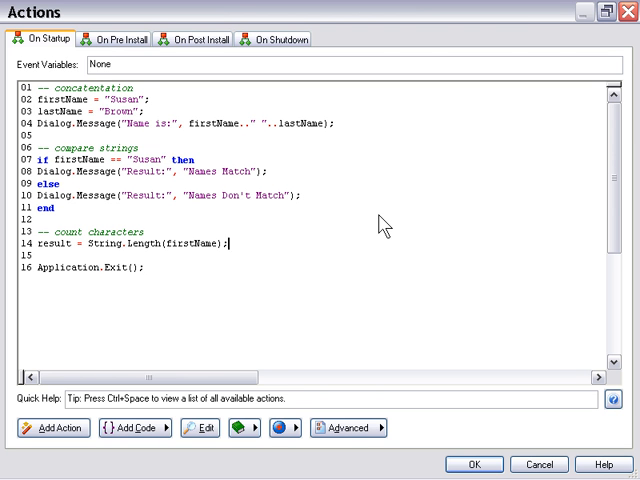
pyautogui.moveTo(140, 352)
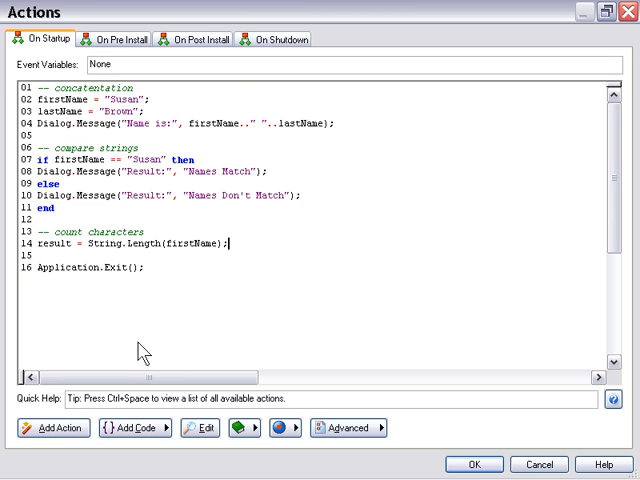
pyautogui.click(52, 428)
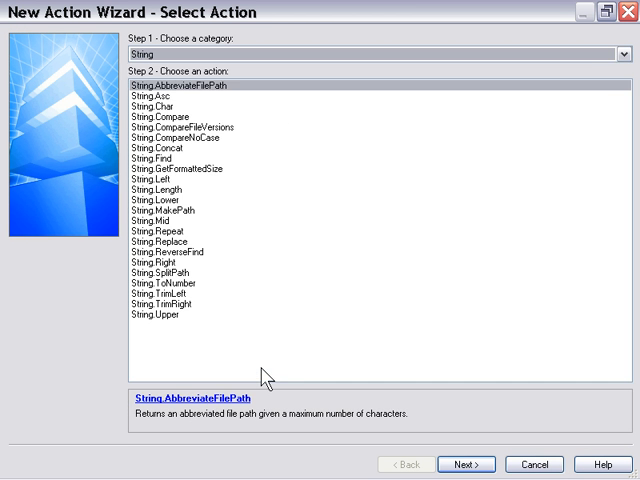
pyautogui.moveTo(222, 312)
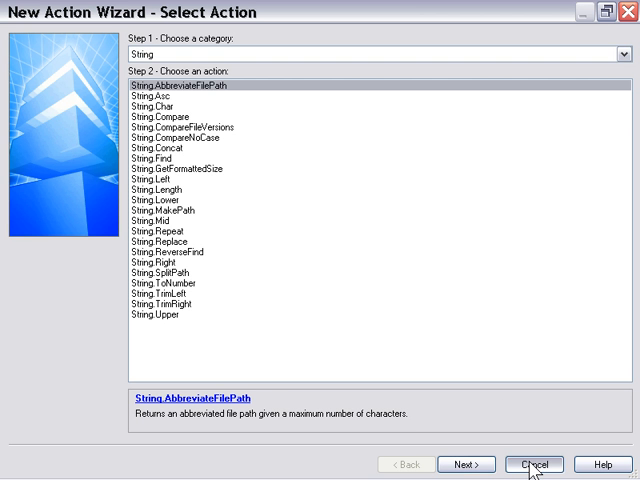
pyautogui.click(538, 460)
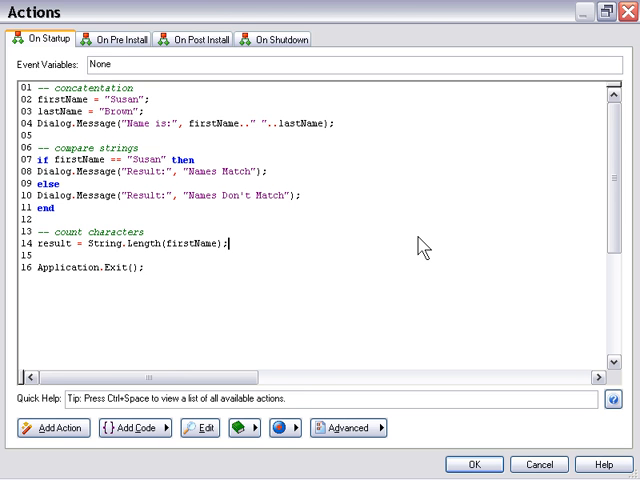
# - Write Dialog.Message("Count Characters", result) and retitle earlier dialogs Concatenate result: and Compare Result:
pyautogui.write('Dialog')
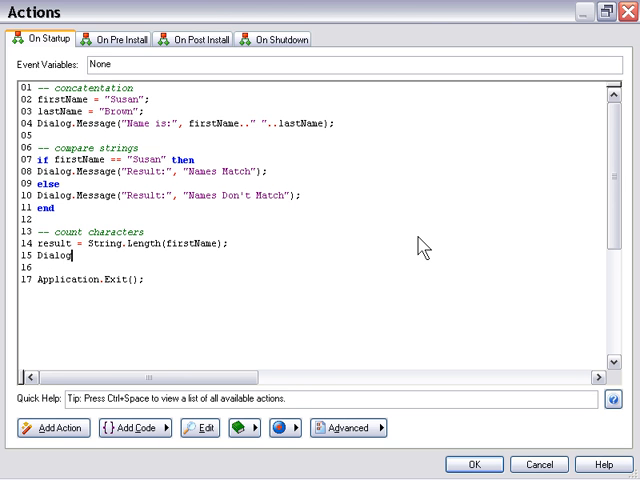
pyautogui.write('.Message')
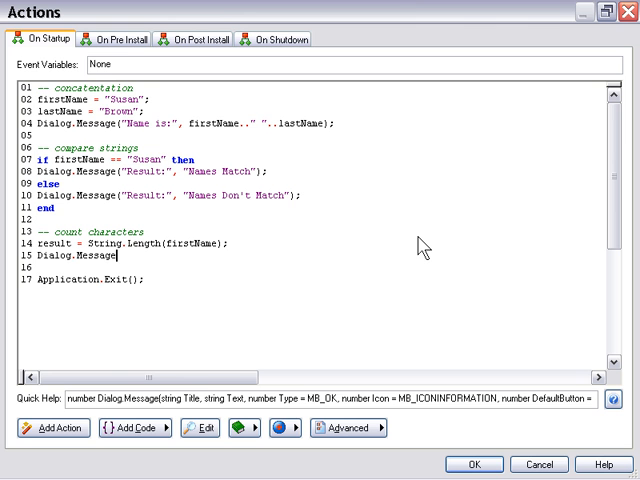
pyautogui.write('()')
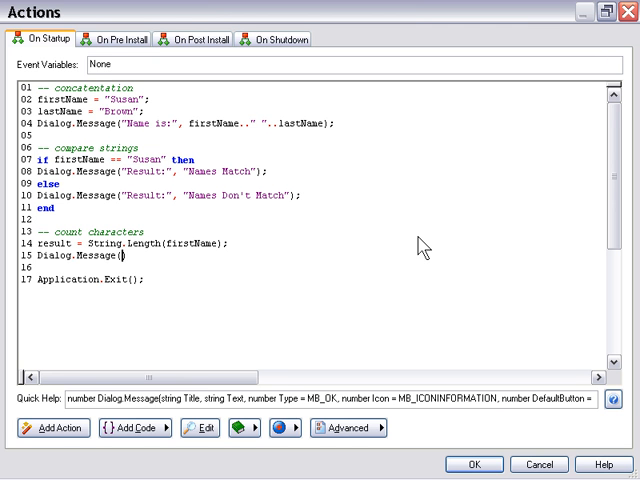
pyautogui.write('"Count"')
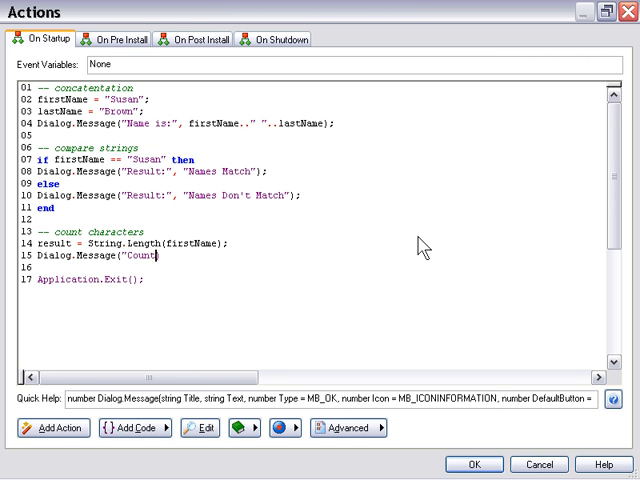
pyautogui.write('Characters", result)')
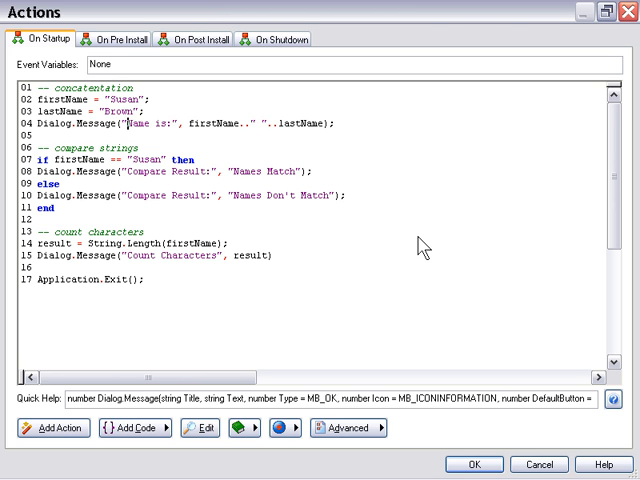
pyautogui.write('Concatenate')
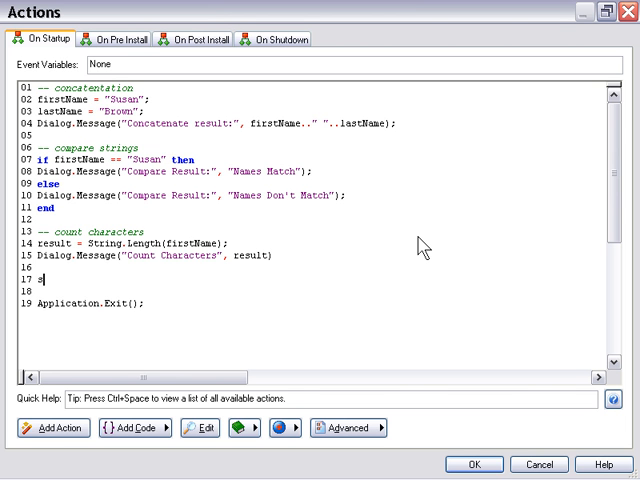
# - Set string = "What a great day!"; and begin the next line string = String
pyautogui.write('string')
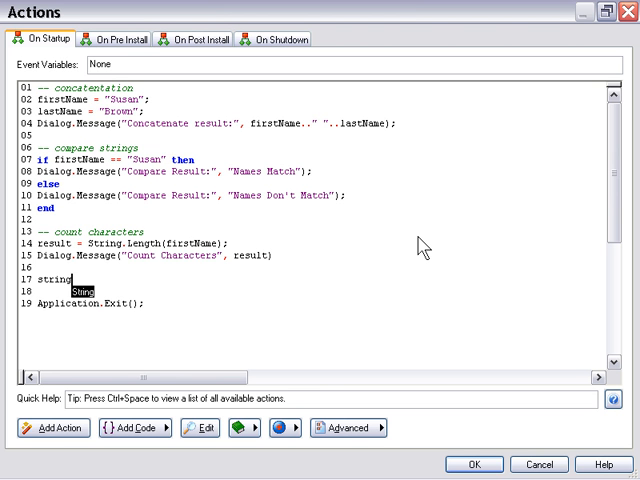
pyautogui.write('= ""')
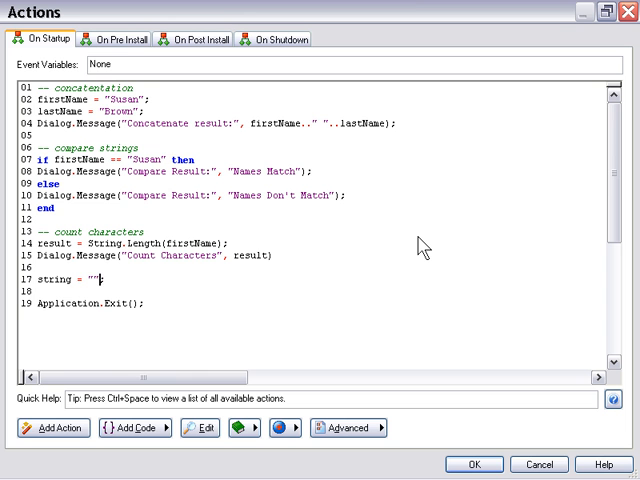
pyautogui.write('What')
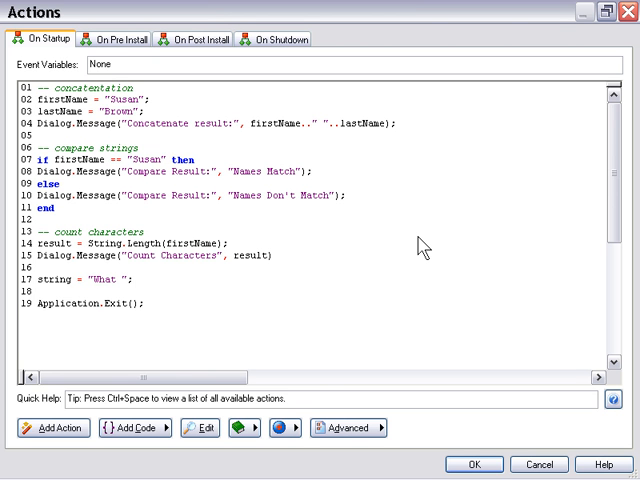
pyautogui.write('a Great')
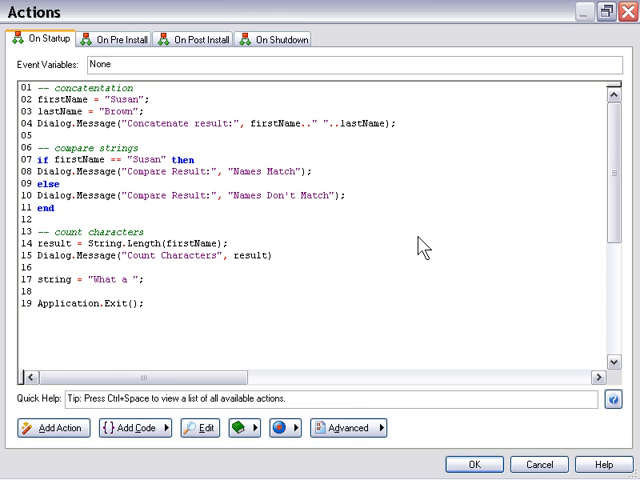
pyautogui.write('great day!')
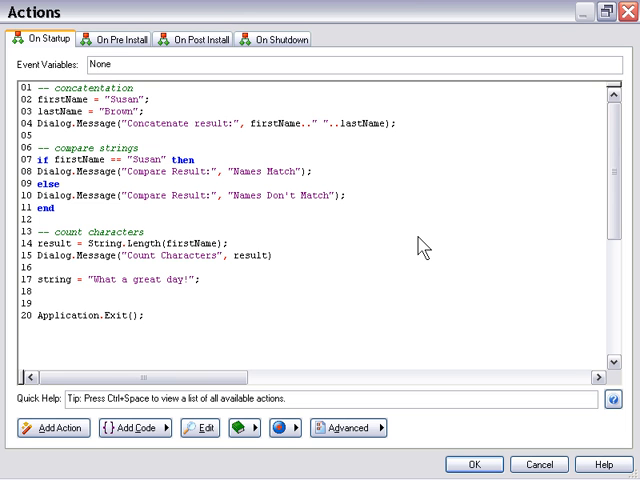
pyautogui.write('string = String')
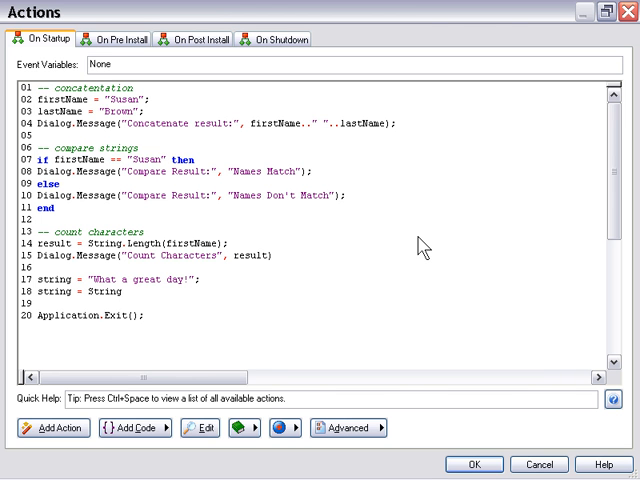
# - Complete the line as String.Replace(string, "great", "fantastic")
pyautogui.write('.')
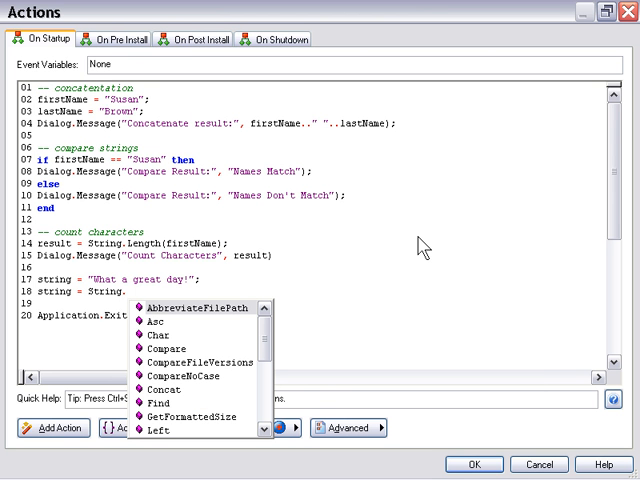
pyautogui.moveTo(280, 332)
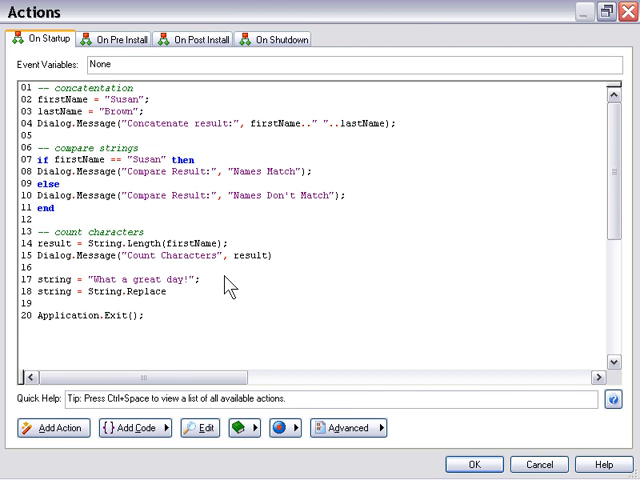
pyautogui.write('();')
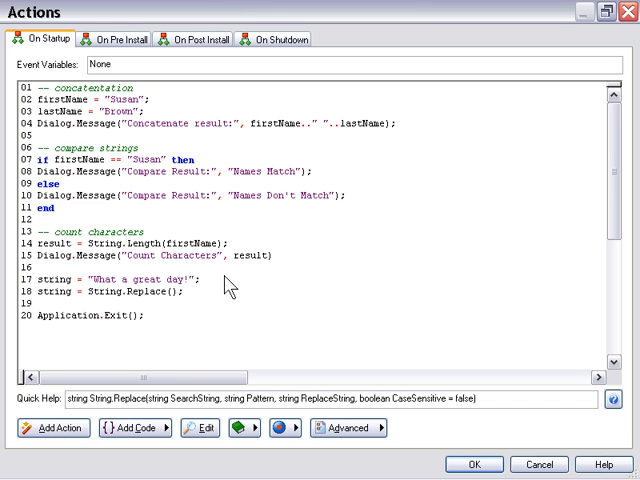
pyautogui.write('string')
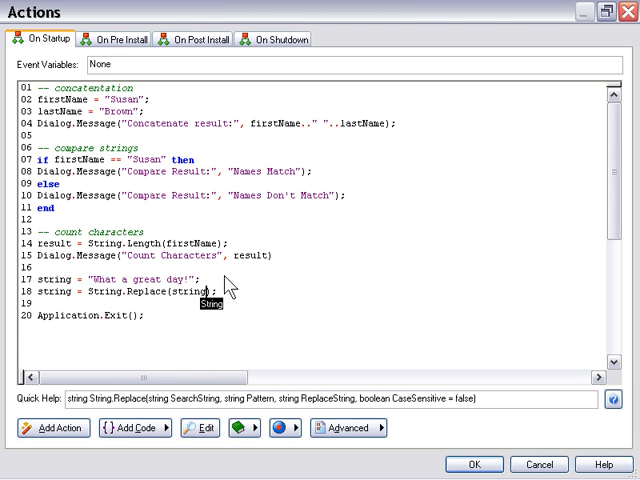
pyautogui.moveTo(272, 304)
pyautogui.write(', ')
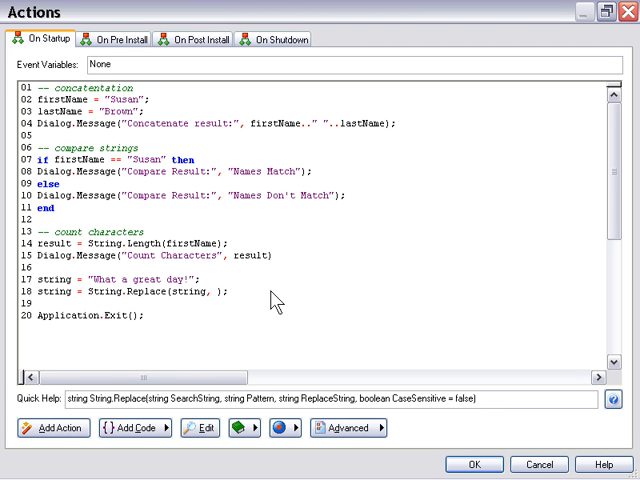
pyautogui.write('""')
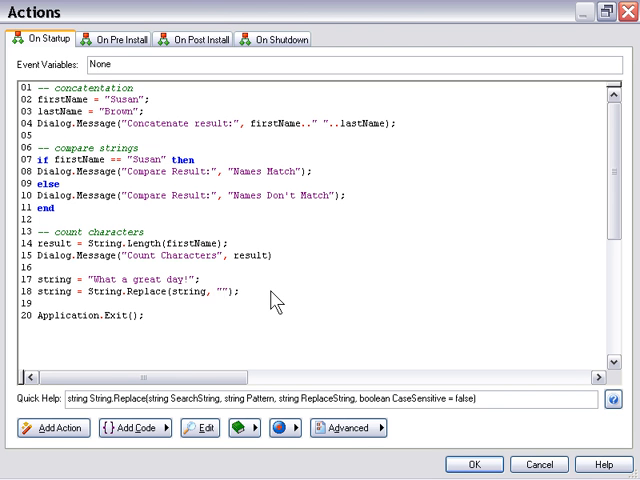
pyautogui.write('great",')
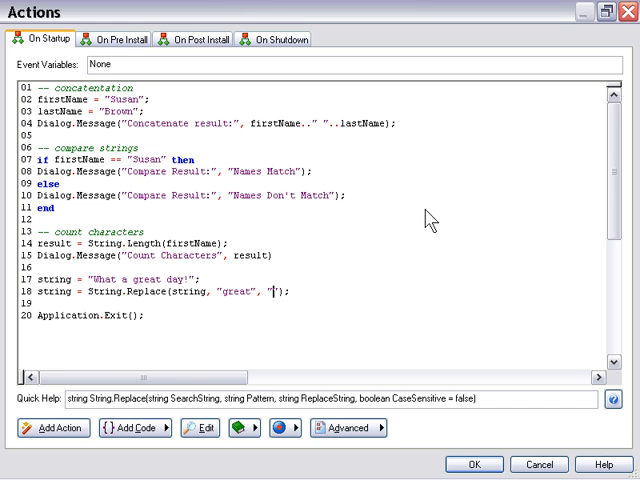
pyautogui.write('fantastic')
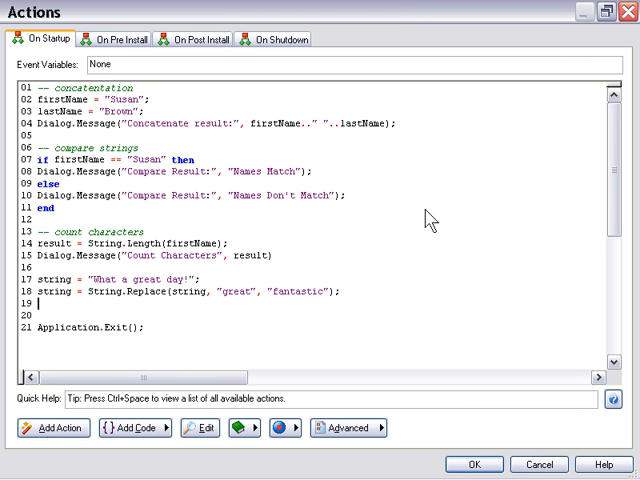
# - Add a -- replace string comment and Dialog.Message("Replace String:", string); on line 20
pyautogui.write('Dialog.Message(");')
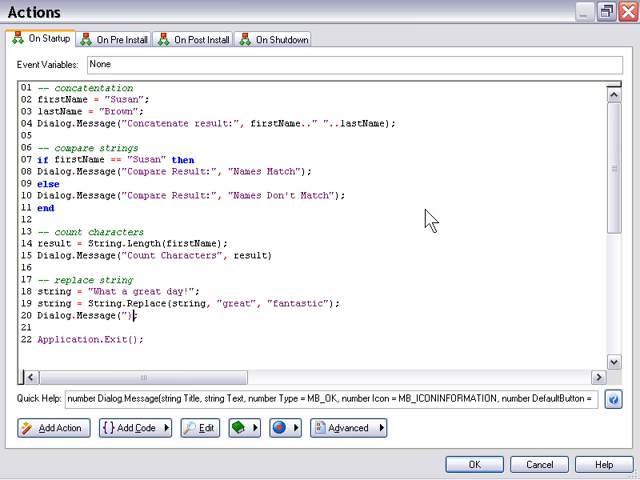
pyautogui.write('Replace String:", string')
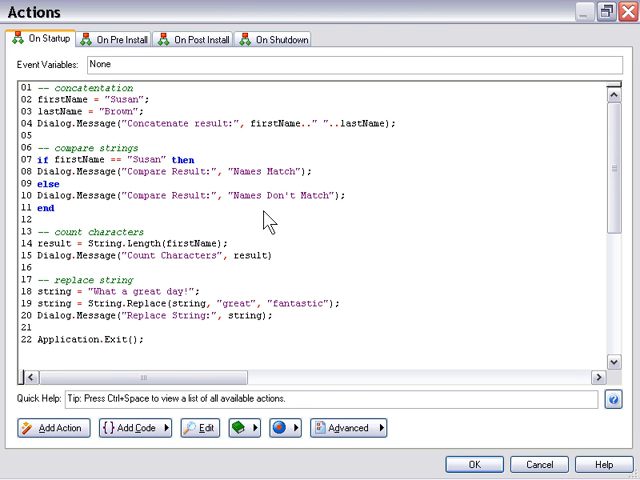
pyautogui.moveTo(316, 140)
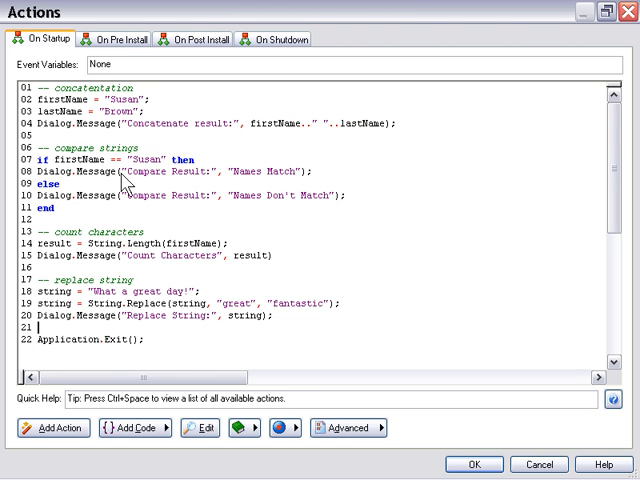
pyautogui.moveTo(122, 212)
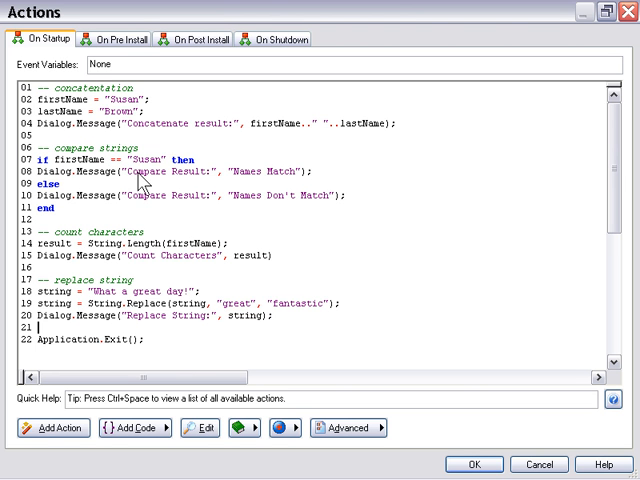
pyautogui.moveTo(160, 180)
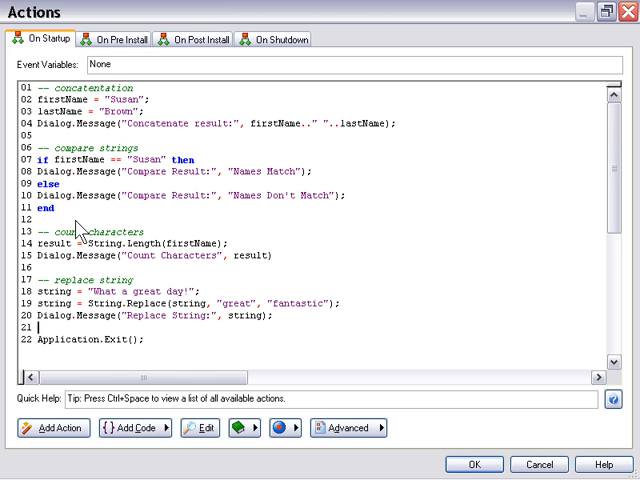
pyautogui.moveTo(150, 262)
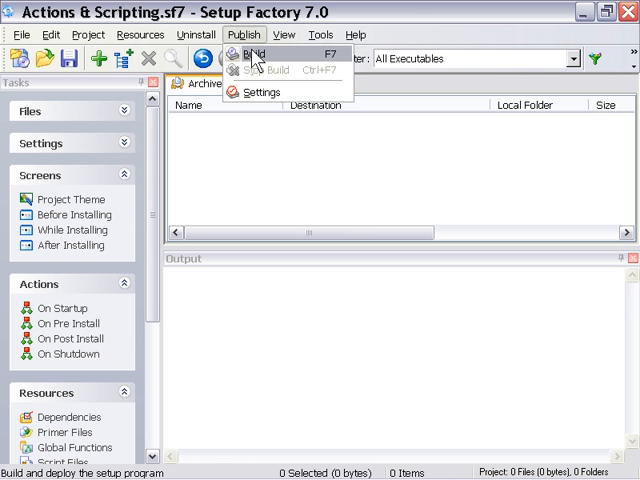
# - Build and run setup.exe, acknowledging Susan Brown, Names Match and What a fantastic day! messages
pyautogui.click(252, 52)
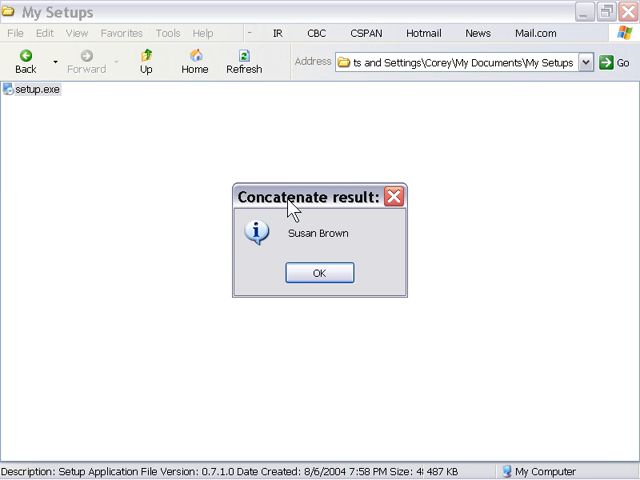
pyautogui.moveTo(324, 208)
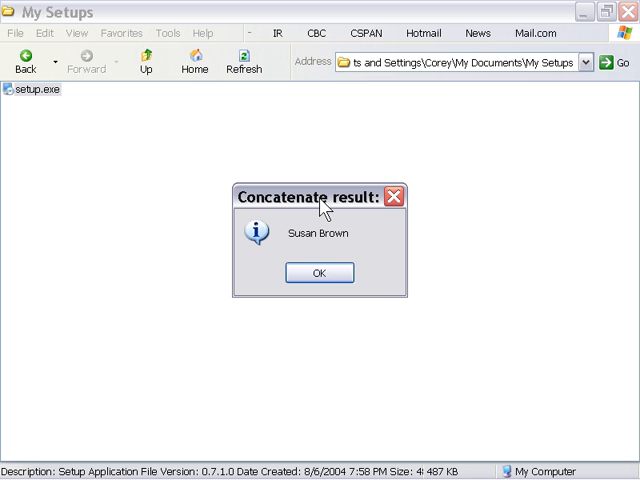
pyautogui.moveTo(380, 288)
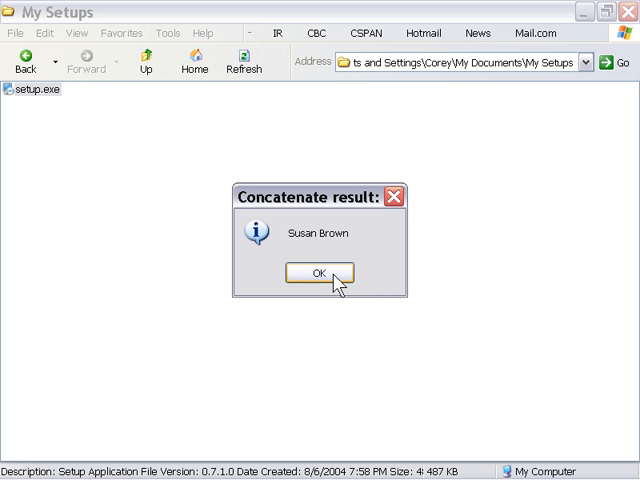
pyautogui.click(316, 272)
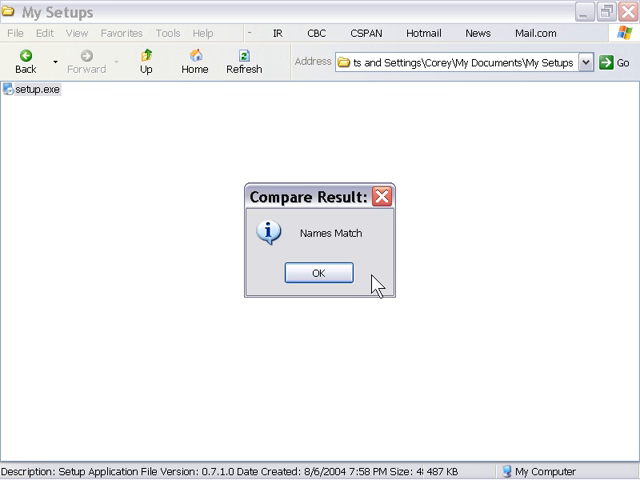
pyautogui.click(318, 272)
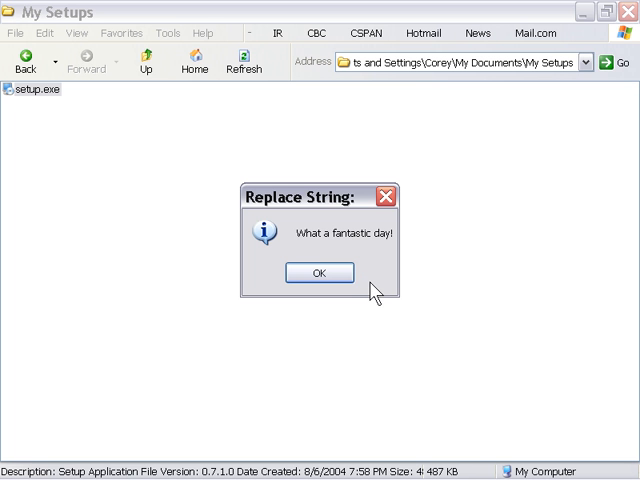
pyautogui.click(318, 272)
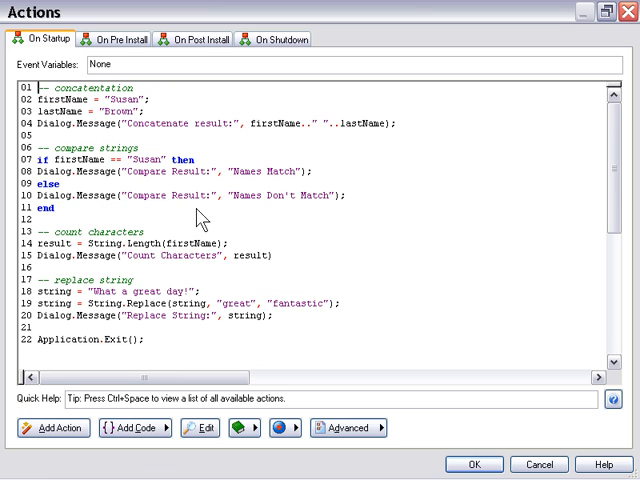
pyautogui.moveTo(282, 332)
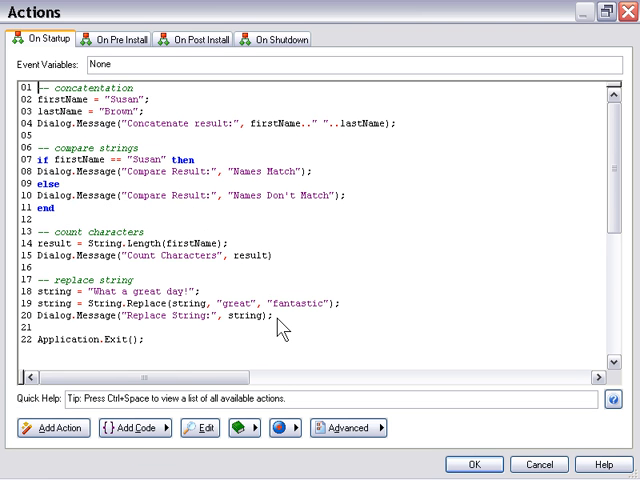
pyautogui.moveTo(288, 330)
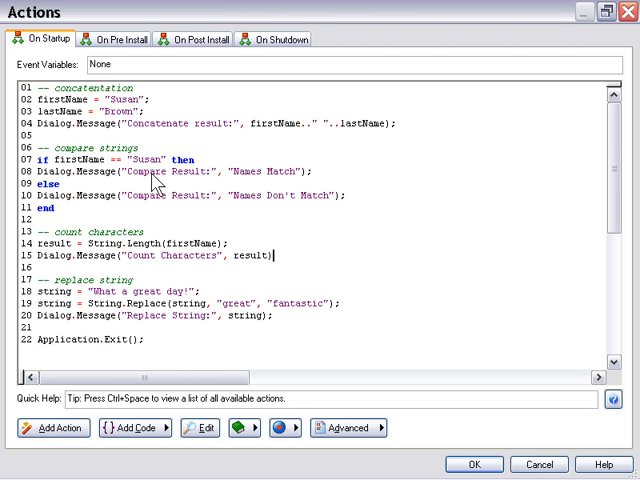
pyautogui.moveTo(348, 204)
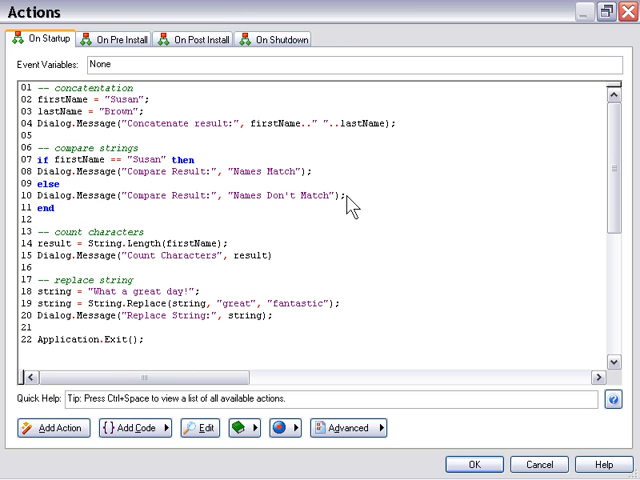